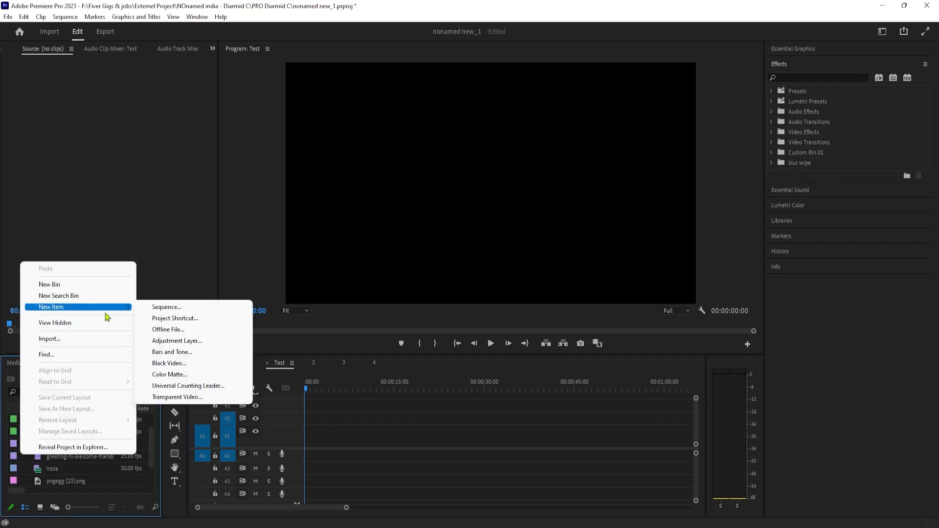
- Start a new sequence from the Project panel so the New Sequence dialog appears
click(167, 306)
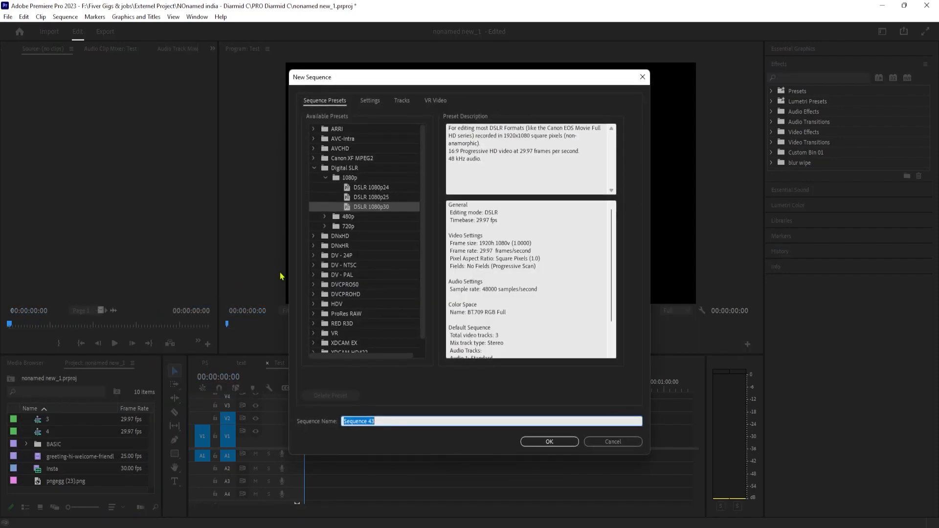
mouse_move(370, 220)
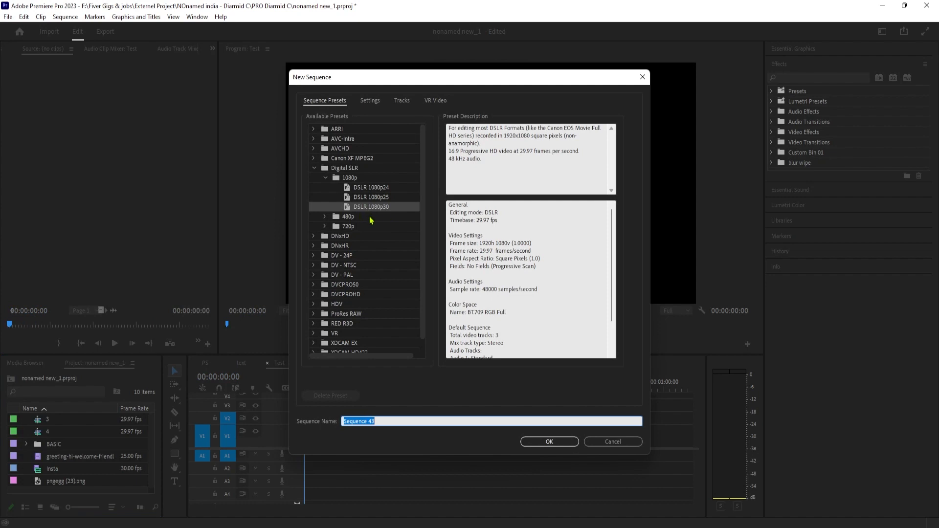
mouse_move(367, 225)
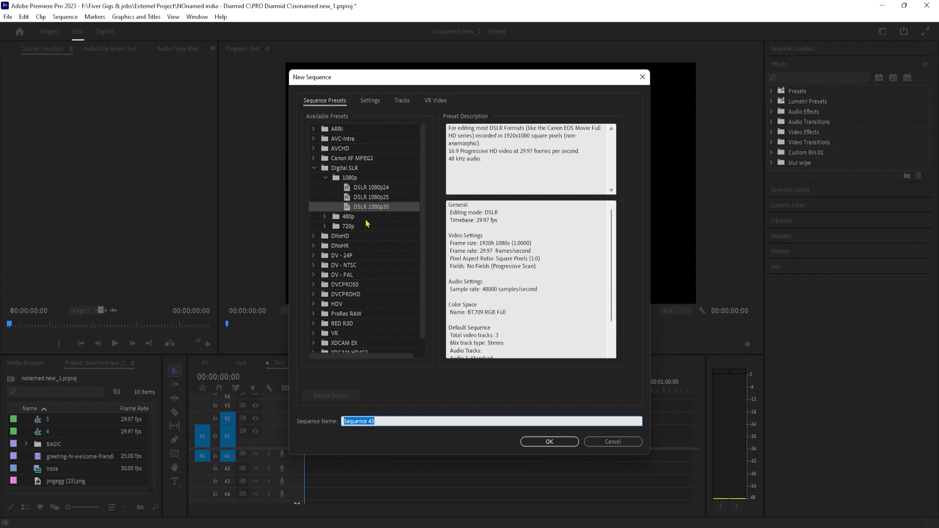
- Set Sequence 43's frame size to 1080 by 1350 in Settings and confirm
click(369, 100)
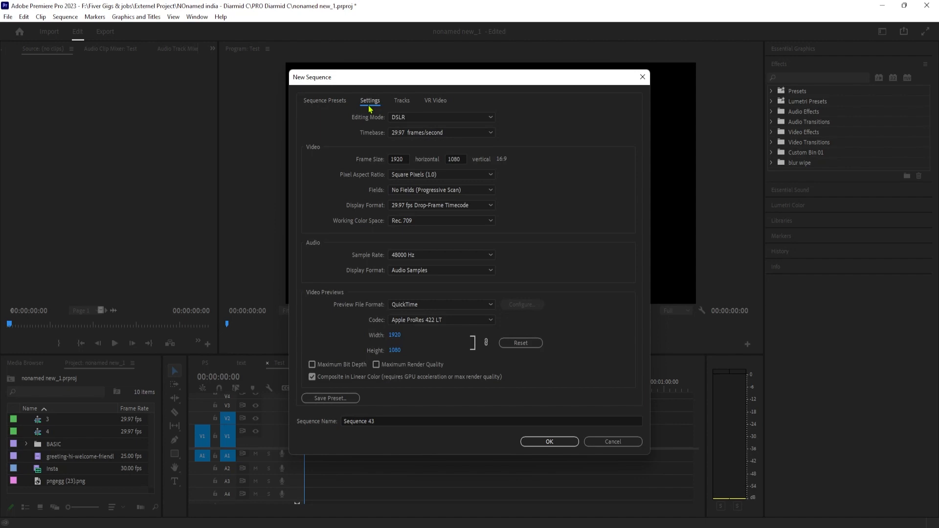
mouse_move(389, 146)
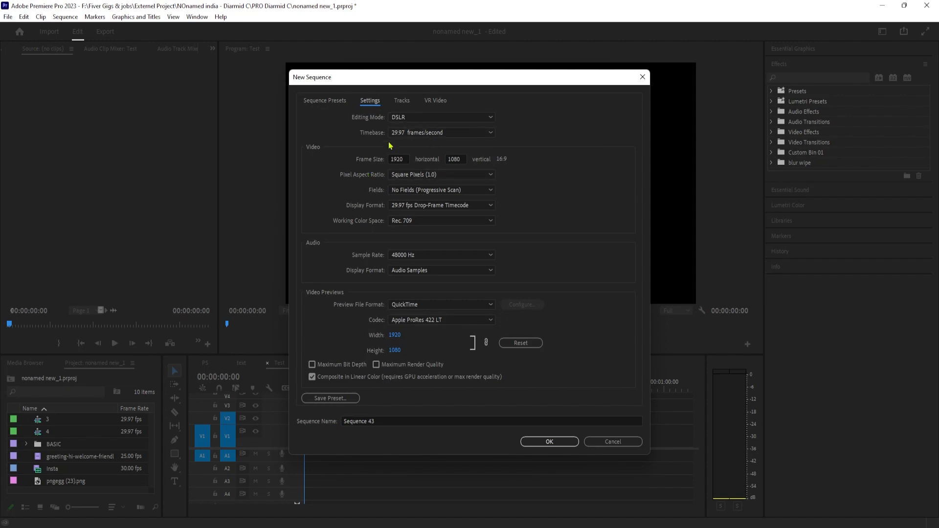
mouse_move(450, 200)
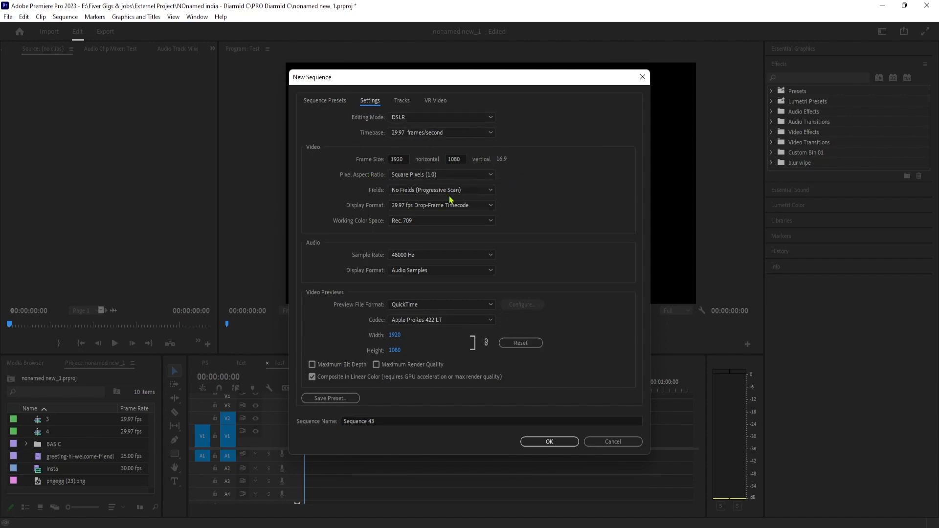
mouse_move(451, 217)
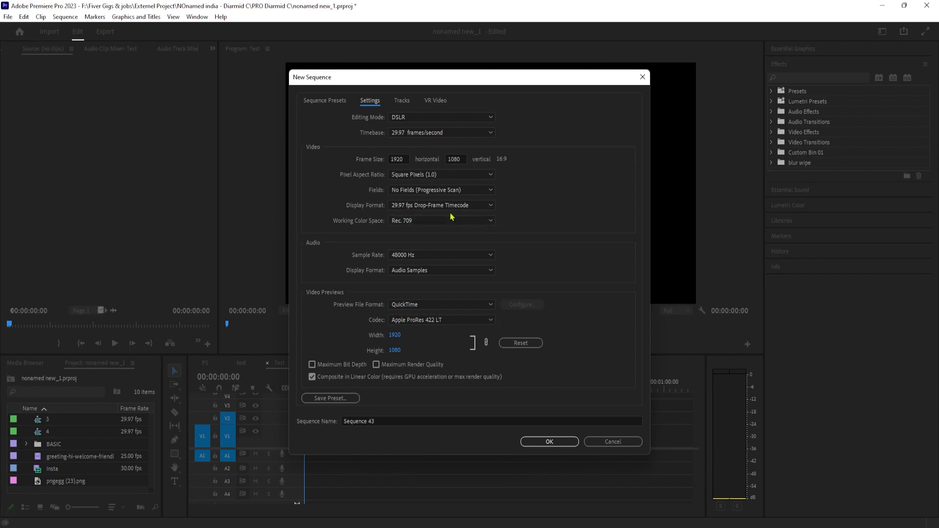
mouse_move(423, 136)
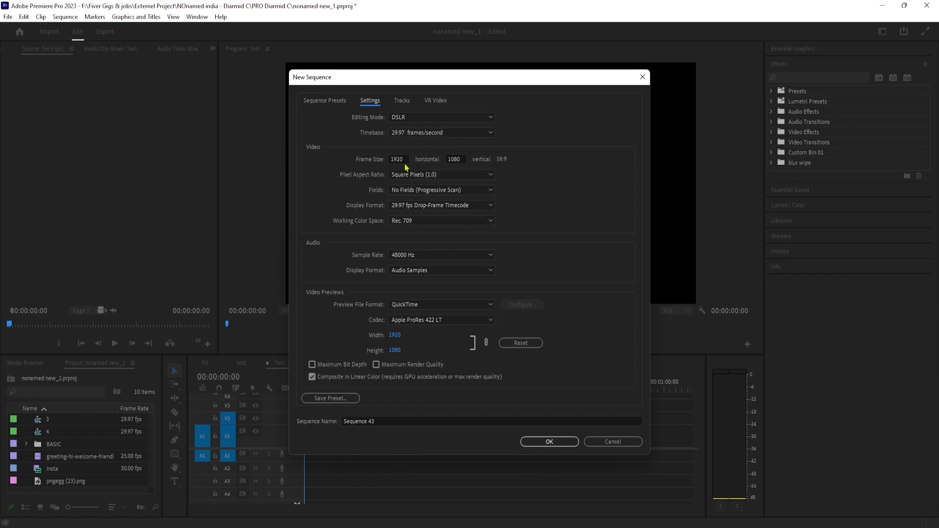
mouse_move(404, 182)
text(1350)
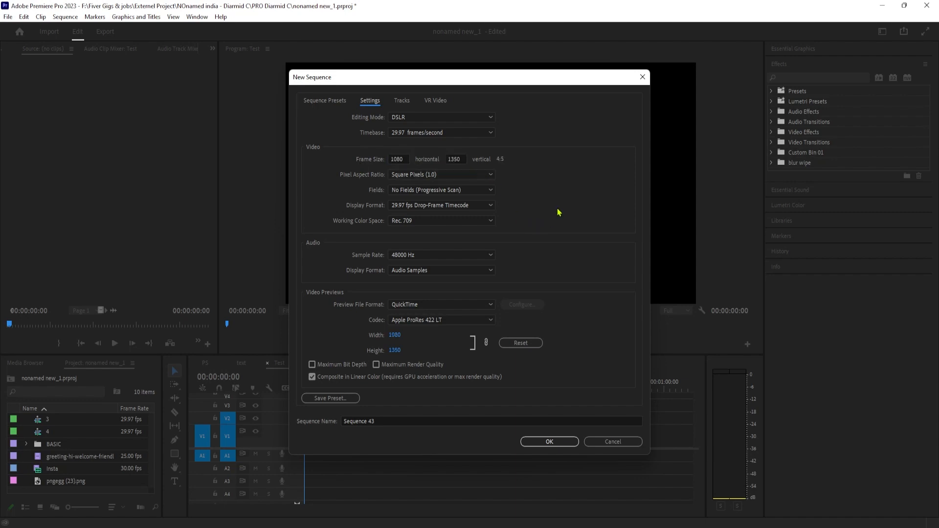
mouse_move(555, 421)
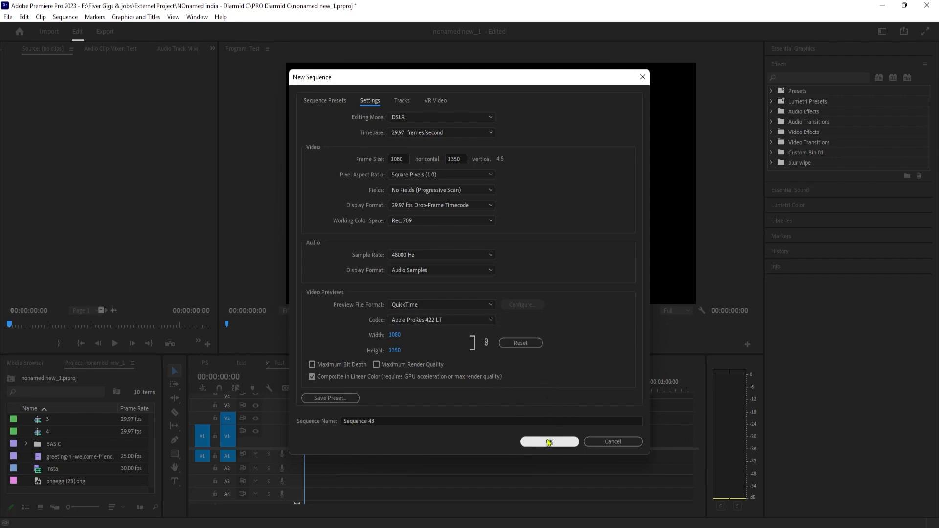
mouse_move(549, 441)
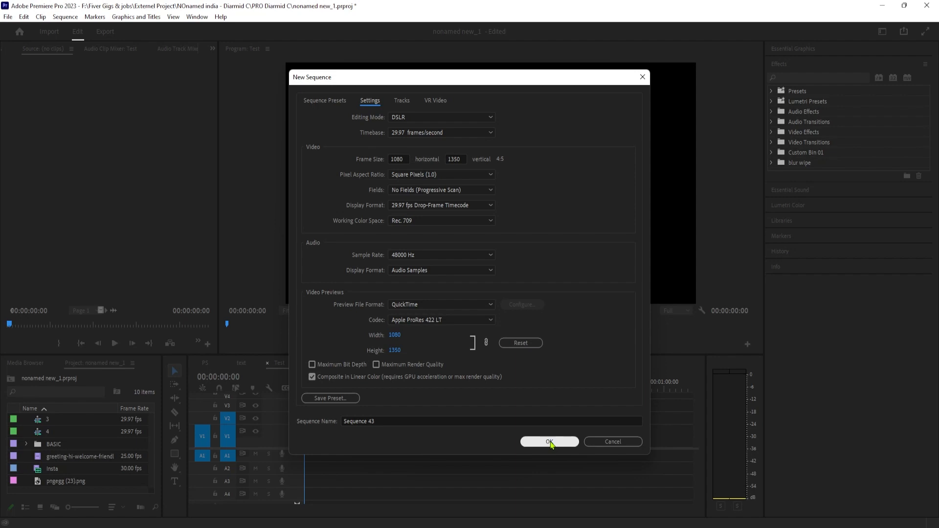
click(549, 441)
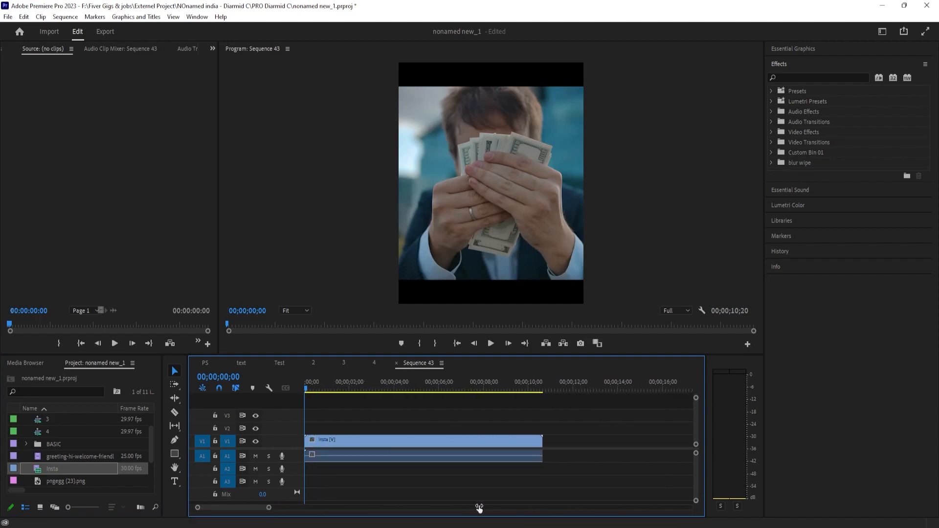
- Move the playhead to mid-clip to check the Insta footage's vertical framing
click(414, 389)
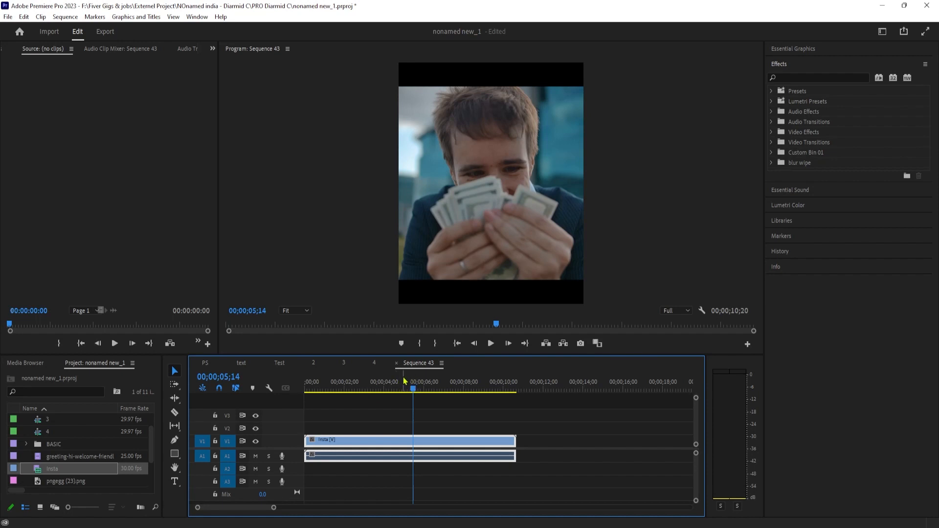
mouse_move(399, 409)
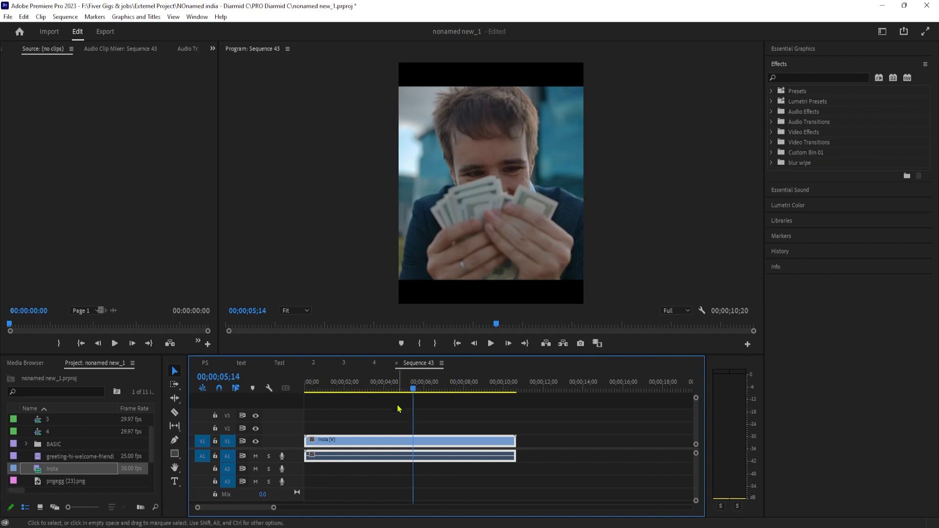
click(455, 191)
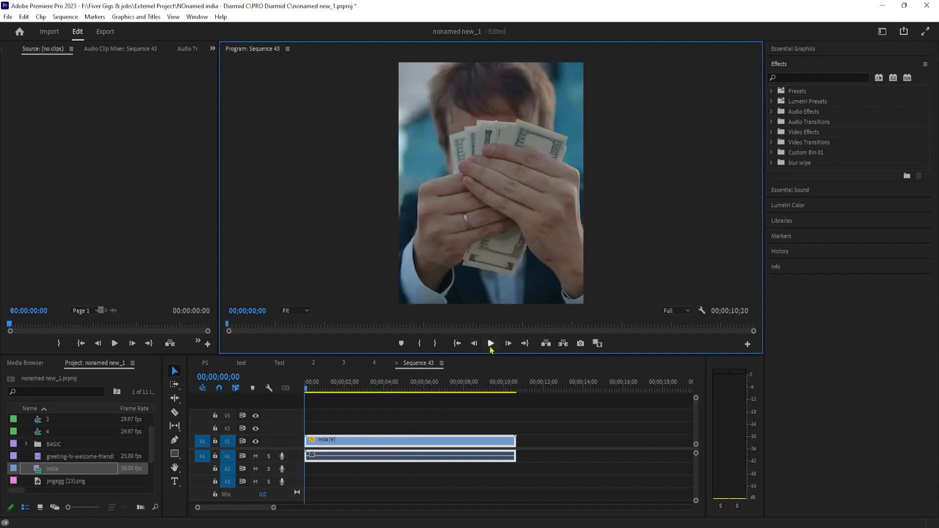
click(490, 343)
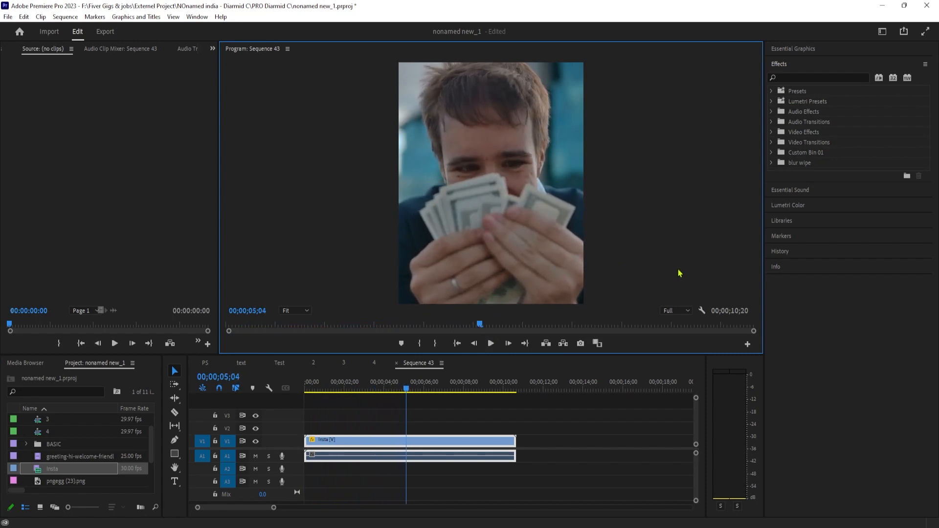
click(105, 31)
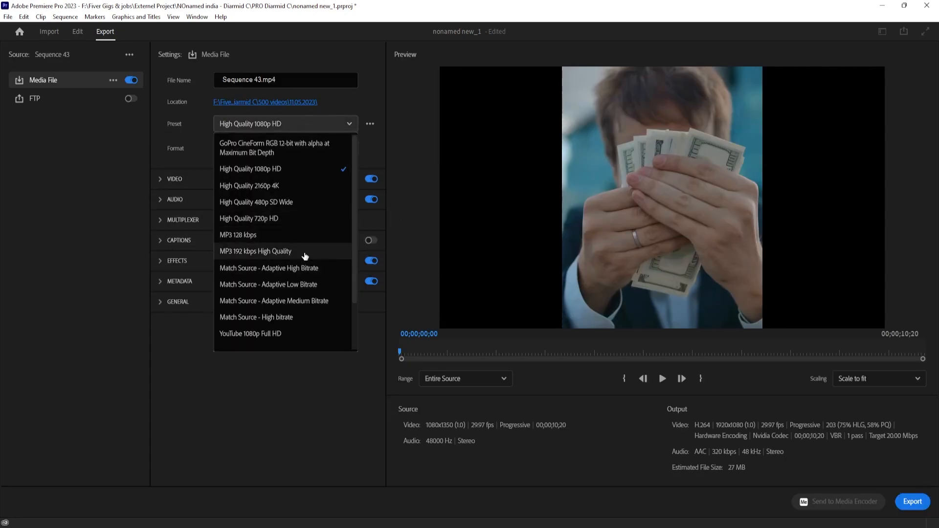
mouse_move(306, 279)
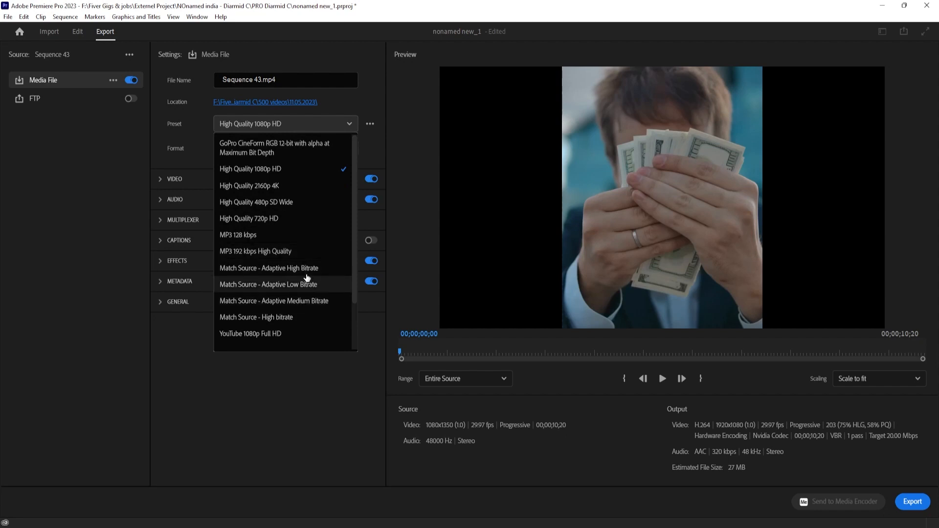
- Choose the Match Source - Adaptive High Bitrate export preset, then go to More presets
click(268, 268)
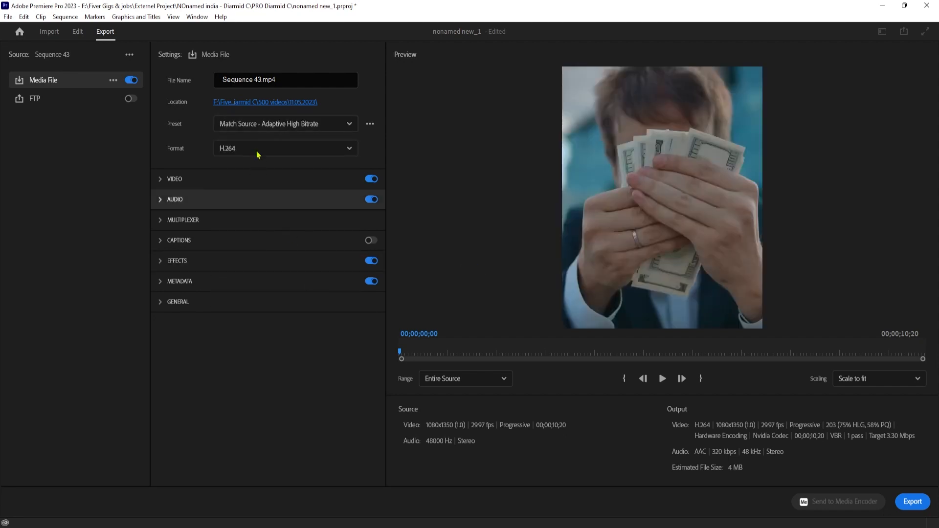
click(348, 123)
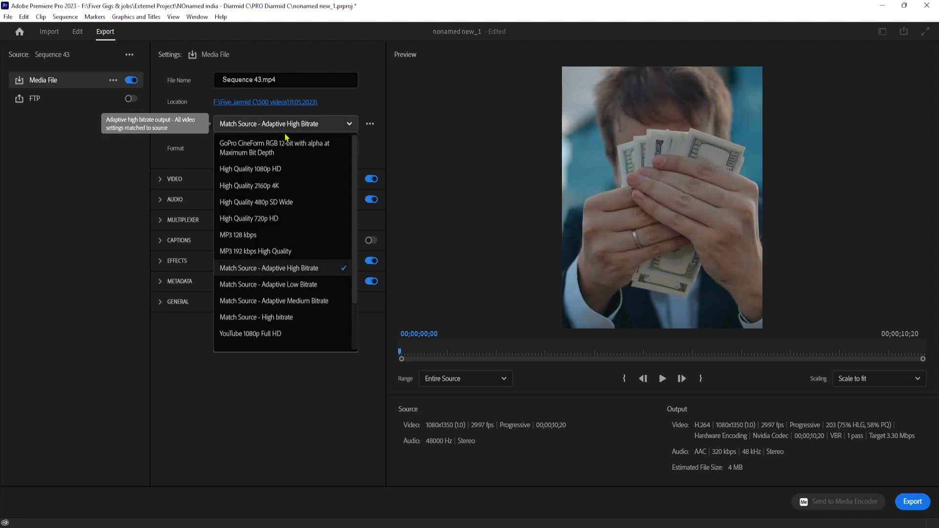
scroll(down, 3)
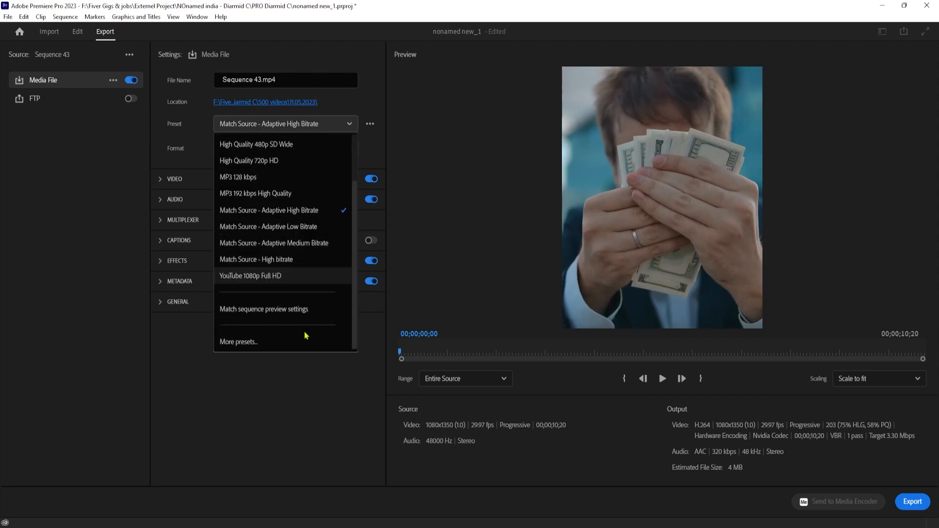
click(239, 342)
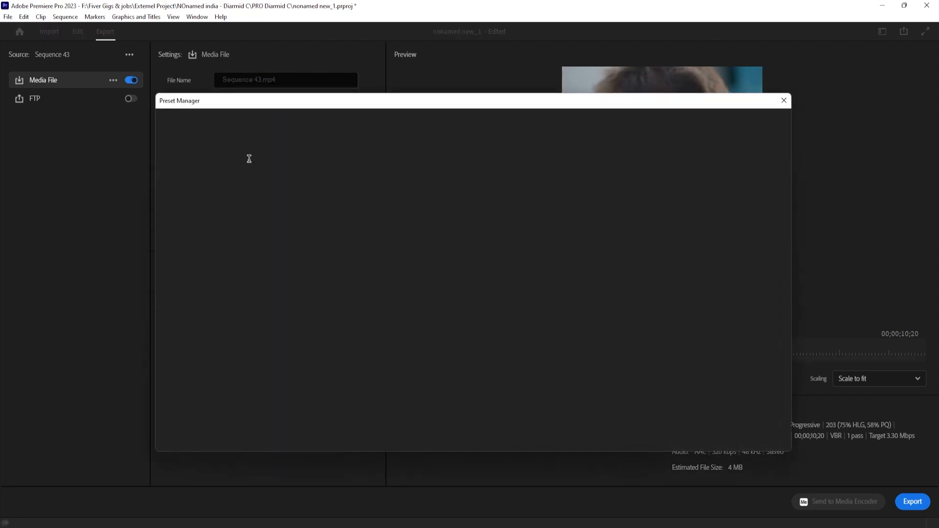